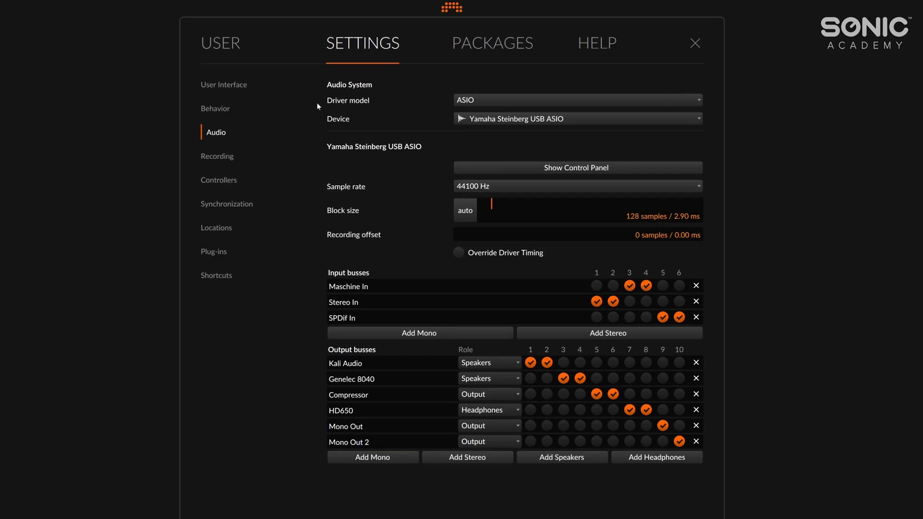
Step: Close the audio Settings dialog to return to the arranged song in Arrange view
click(695, 43)
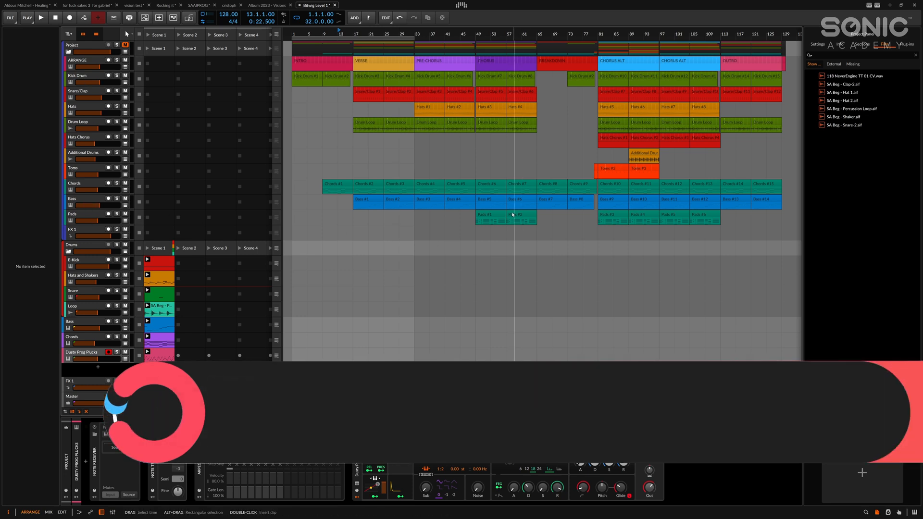
Step: Add a Polysynth instrument to the Pads track's device chain
click(485, 214)
text(poly)
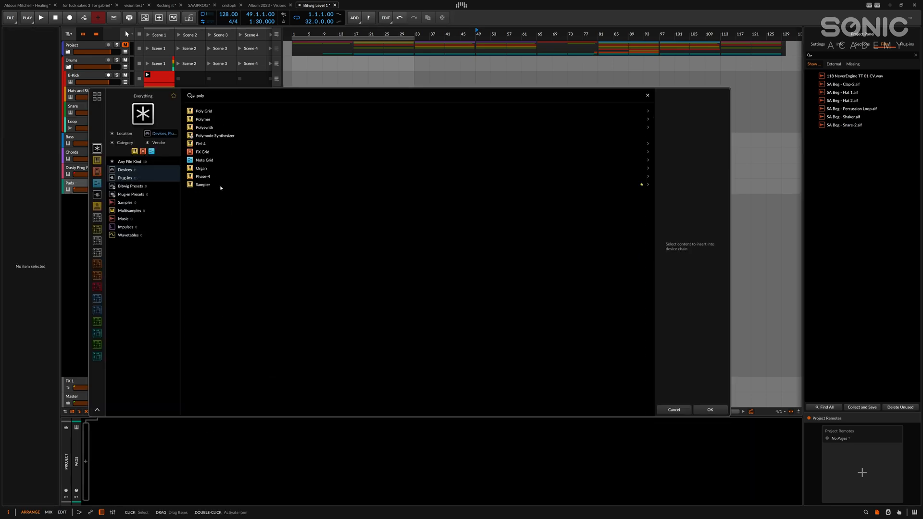
click(204, 126)
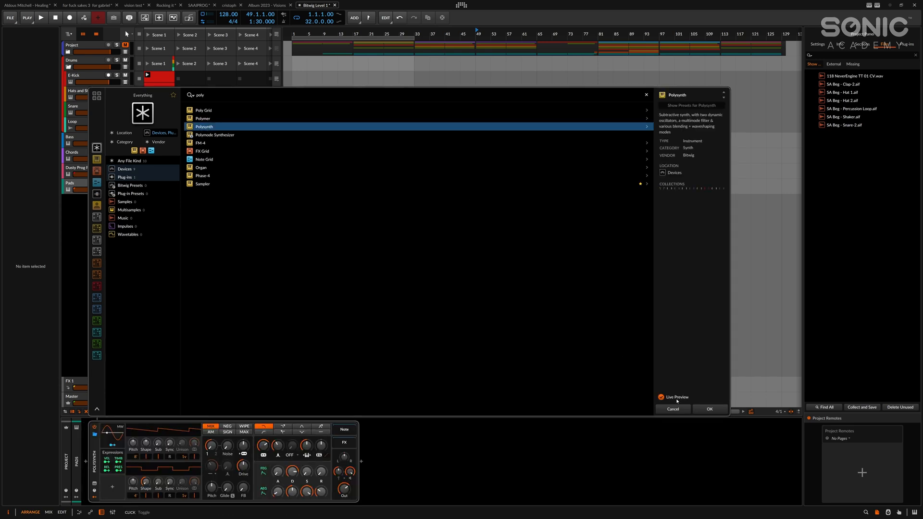
click(710, 409)
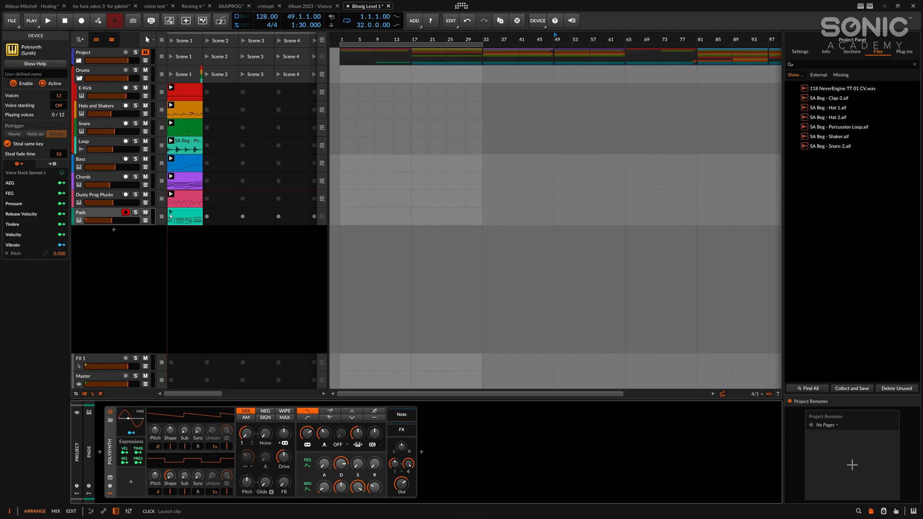
Step: Start transport playback to hear the Pads Polysynth sound
click(47, 22)
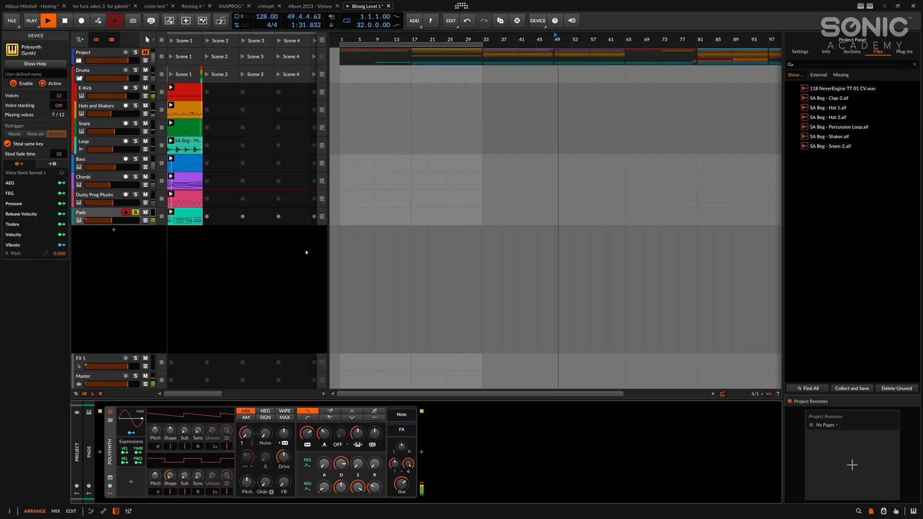
mouse_move(439, 293)
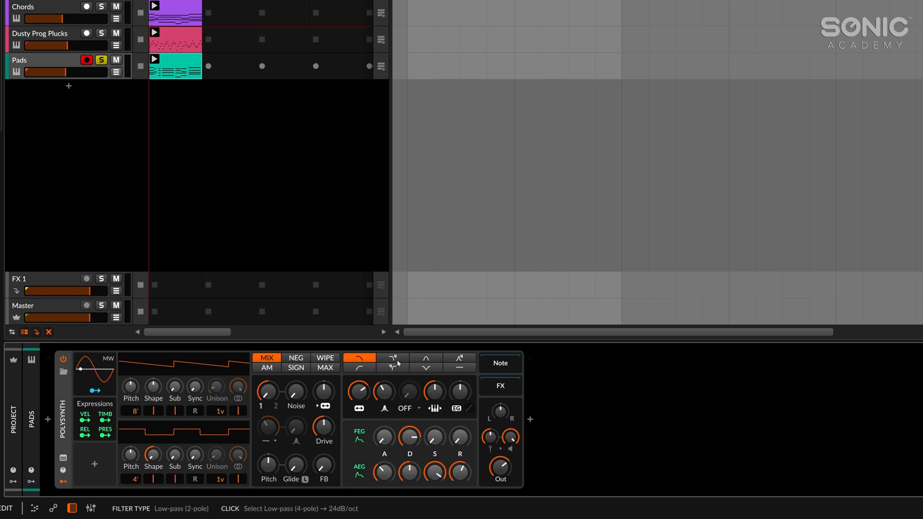
Step: Set Polysynth to Low-pass 4-pole, FEG Attack 25.7% and Noise 6.86%
click(393, 367)
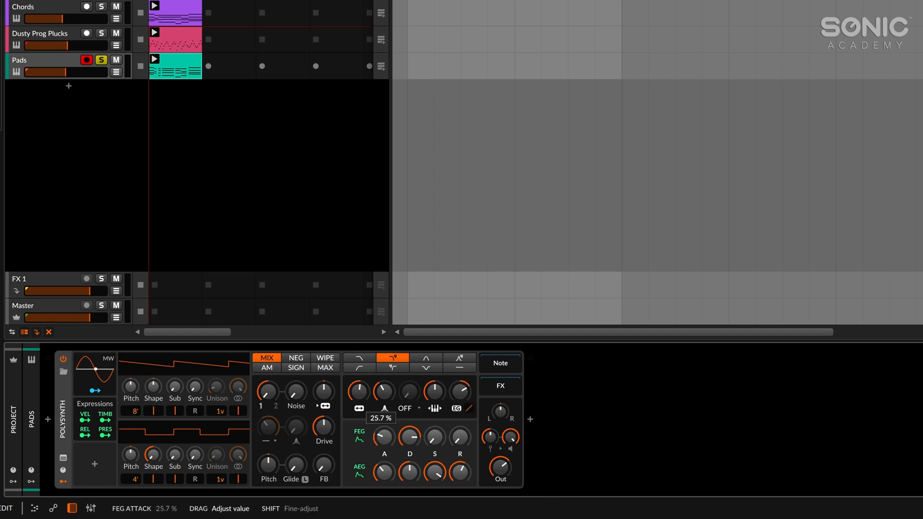
drag(459, 437, 459, 447)
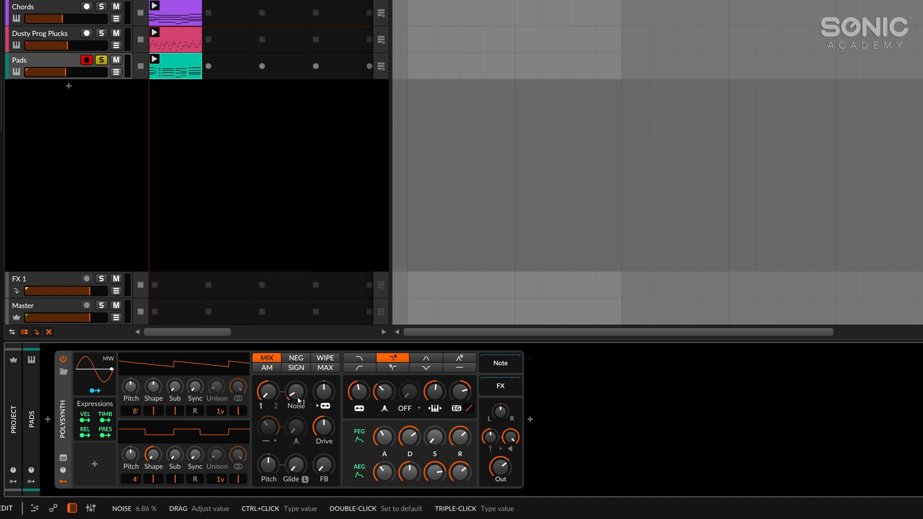
drag(295, 391, 296, 383)
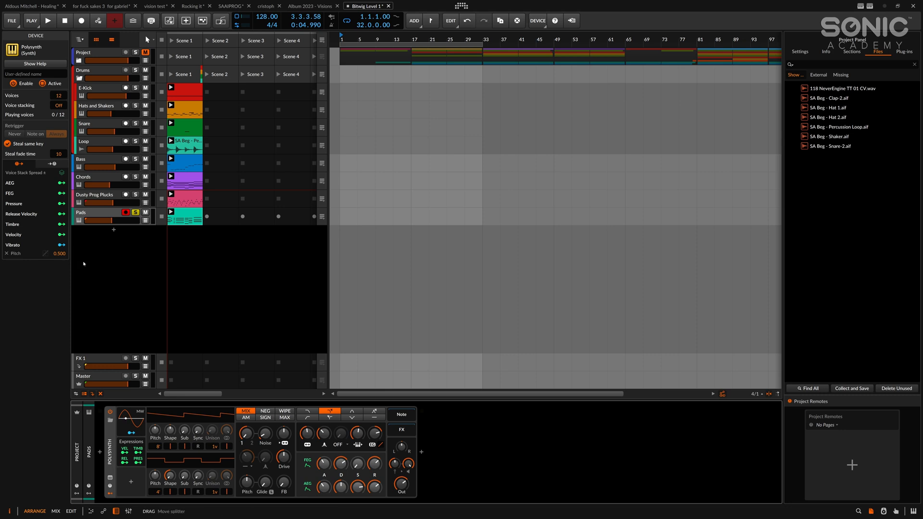
mouse_move(21, 258)
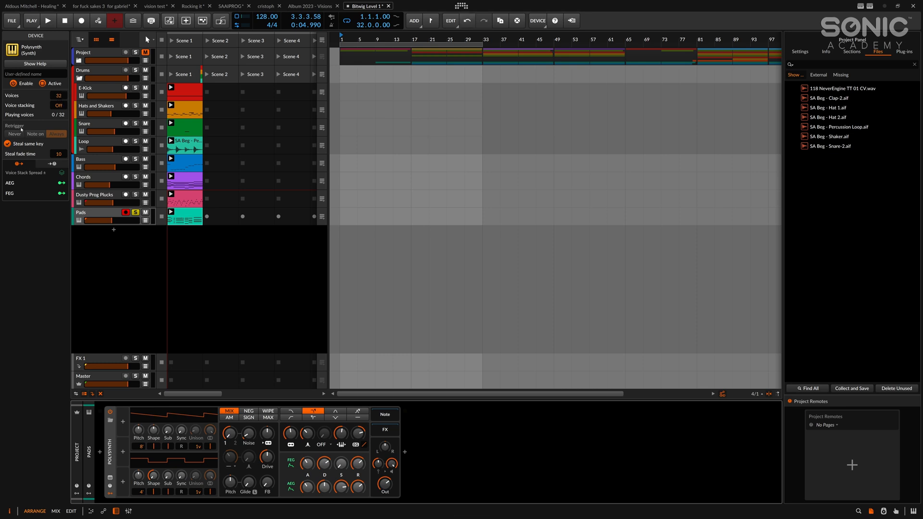
mouse_move(17, 104)
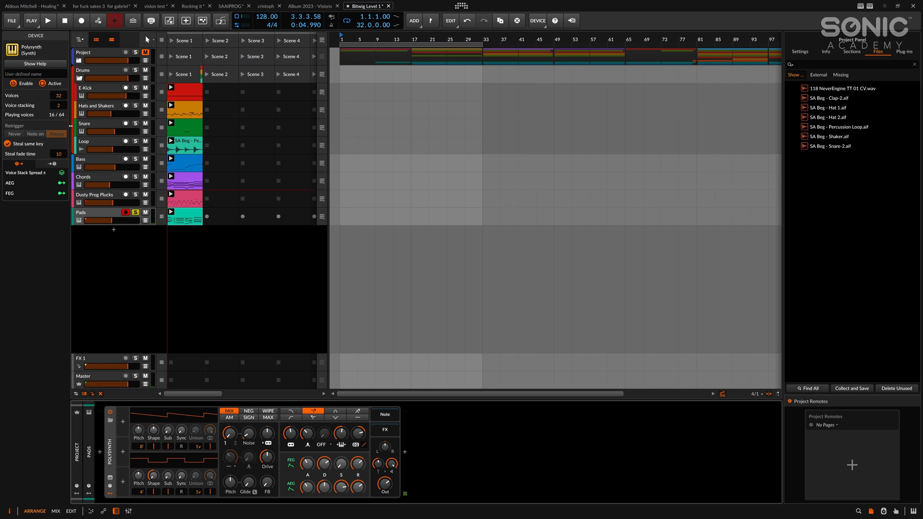
Step: Try 5 stacked voices per note in the Inspector, then settle on 2
drag(58, 105, 58, 94)
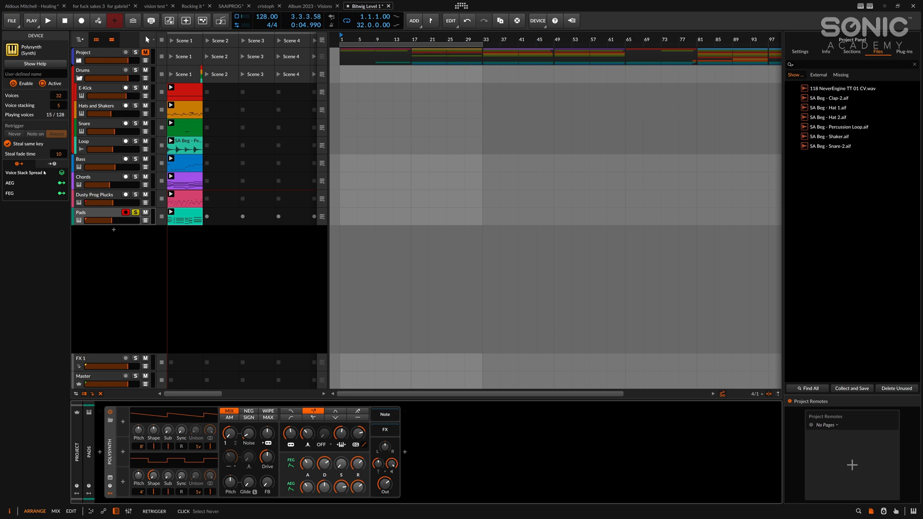
drag(59, 106, 58, 109)
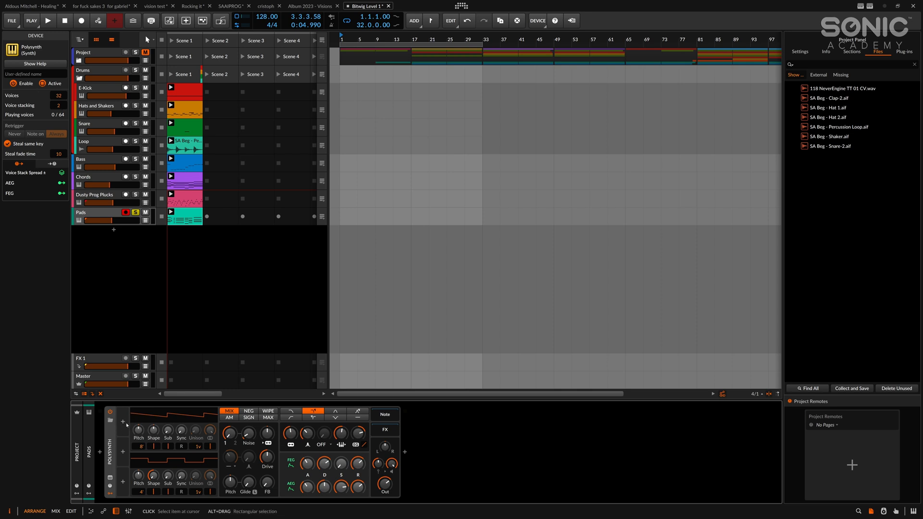
Step: Search modulators for 'voice' and add Voice Stack to the Pads Polysynth
click(123, 422)
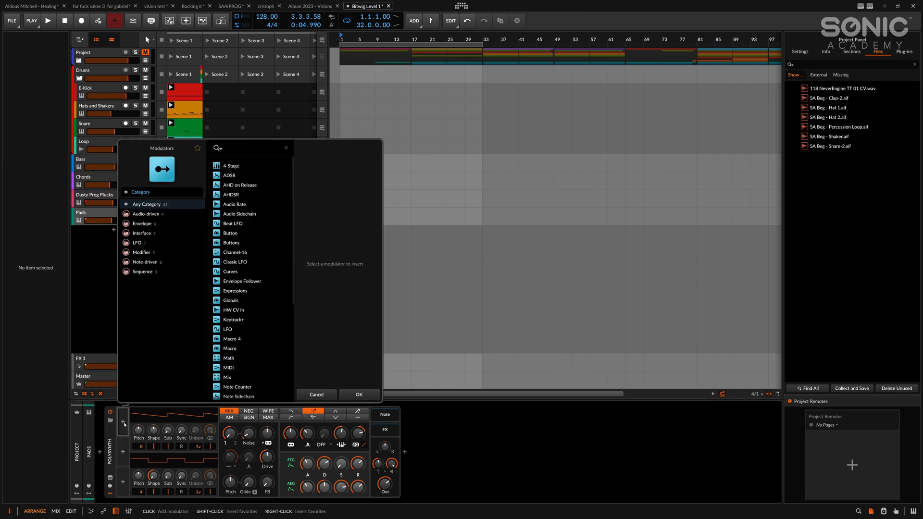
text(voice)
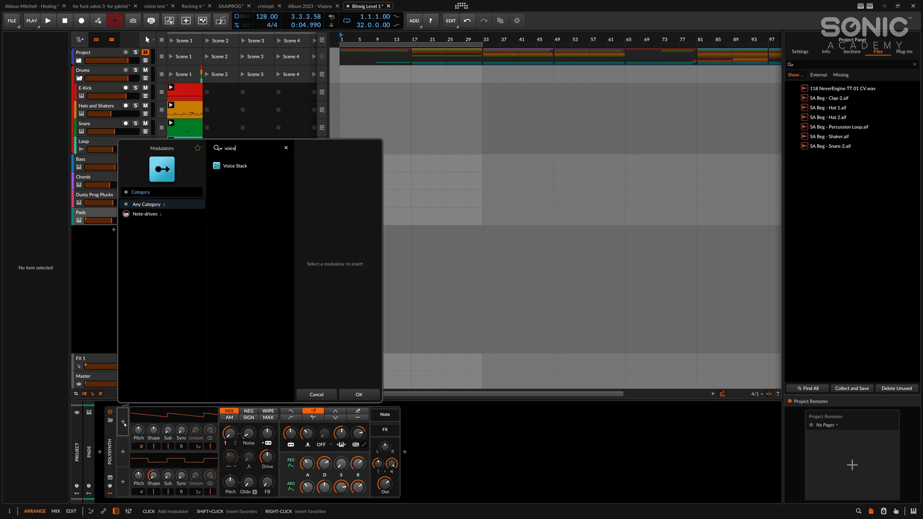
click(235, 166)
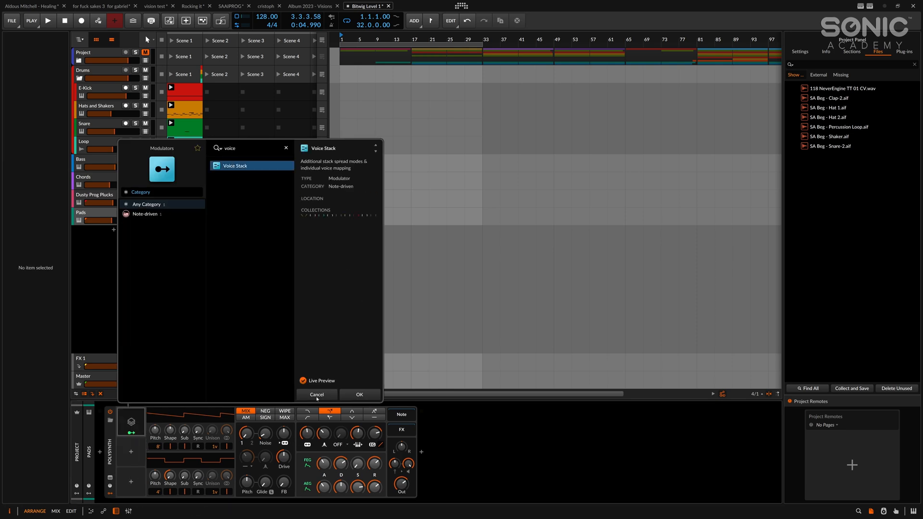
click(359, 395)
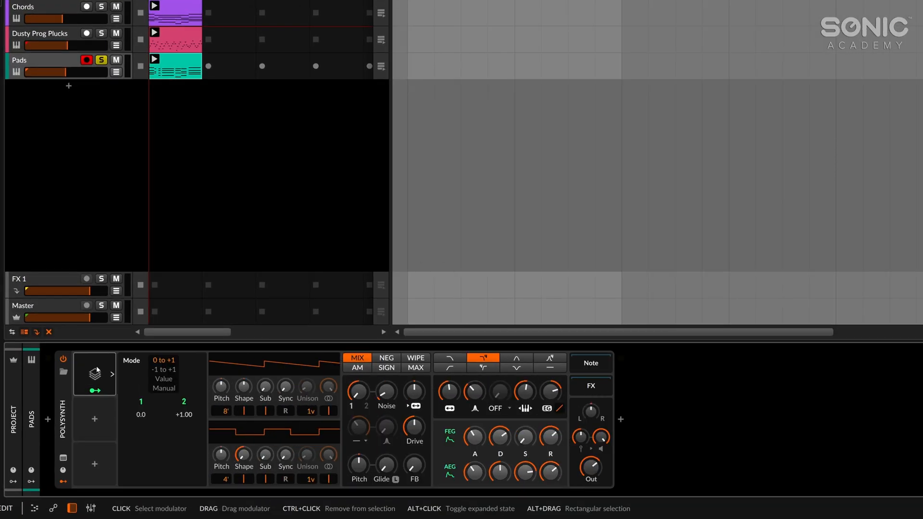
mouse_move(164, 378)
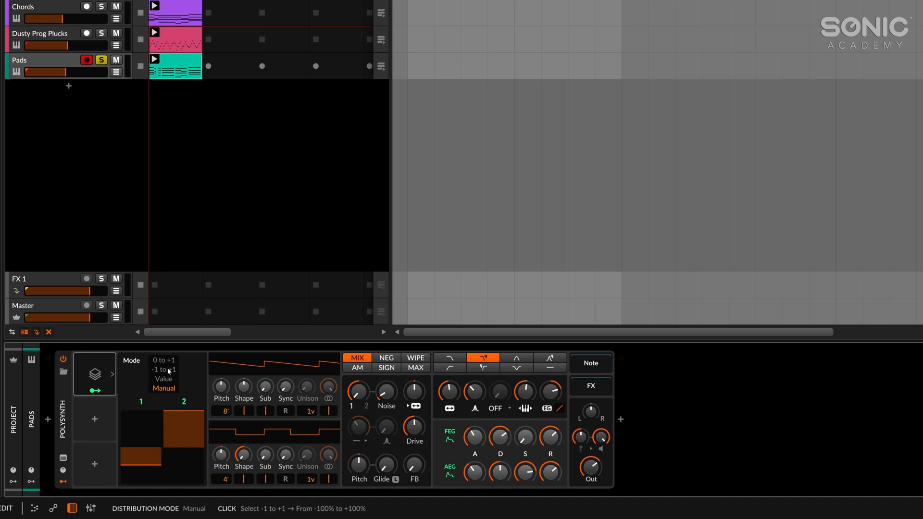
Step: Change the Voice Stack Mode from Manual to -1 to +1
click(162, 369)
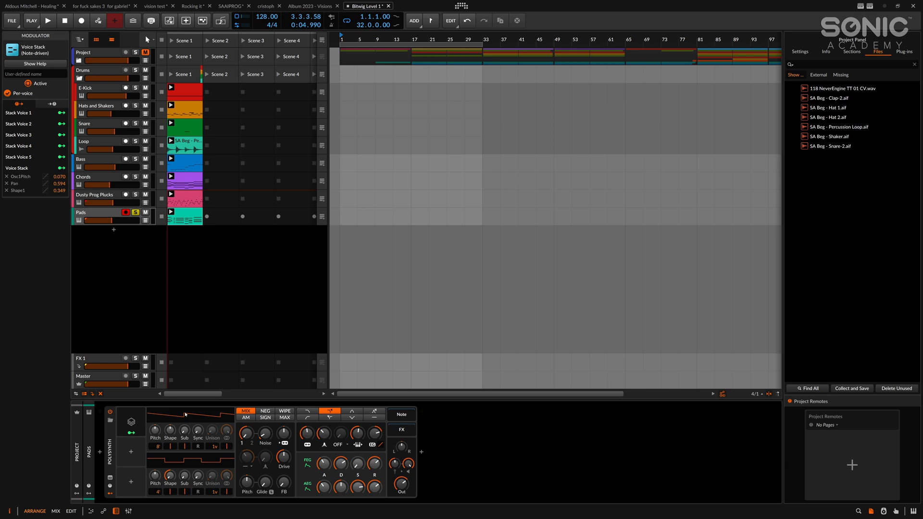
mouse_move(183, 435)
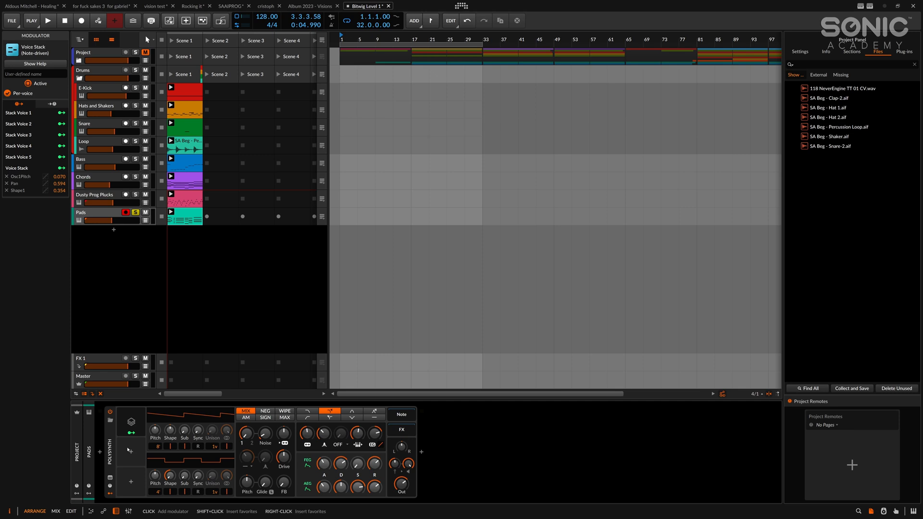
mouse_move(140, 455)
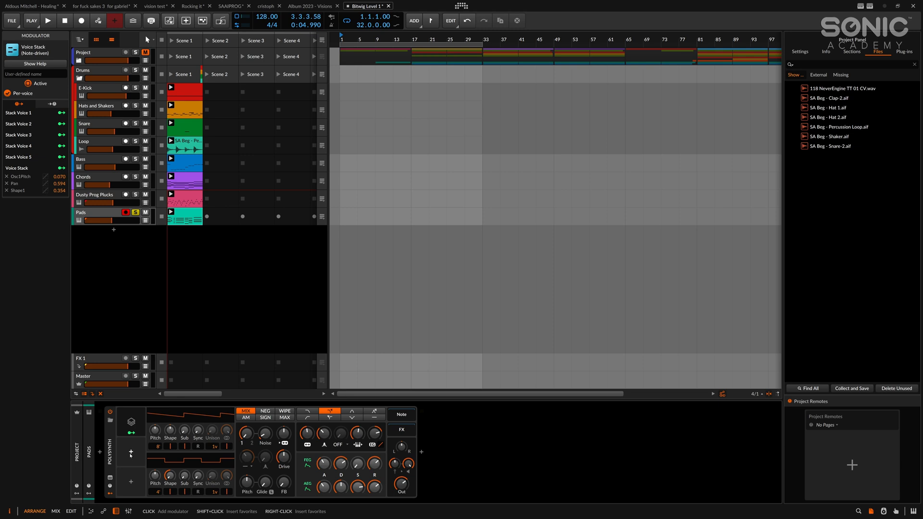
Step: Add an LFO in the next modulator slot, for mapping to Filter Frequency
click(130, 452)
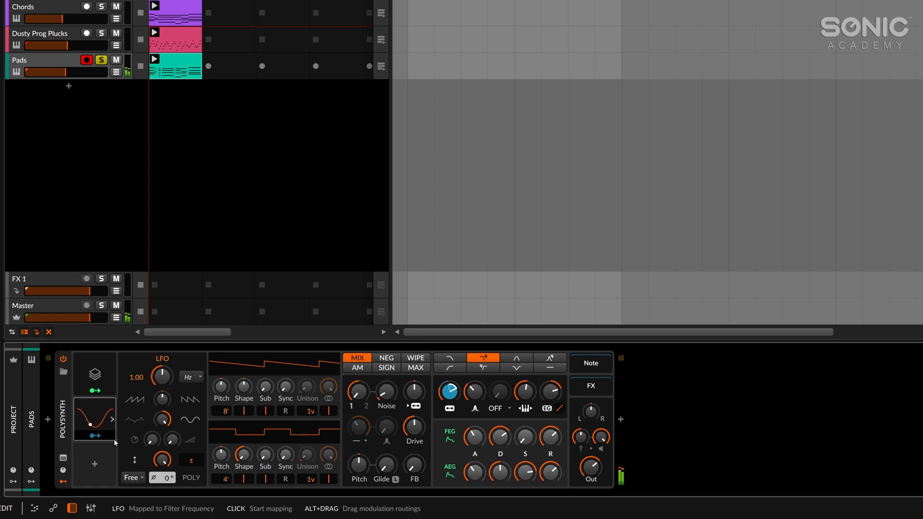
mouse_move(148, 439)
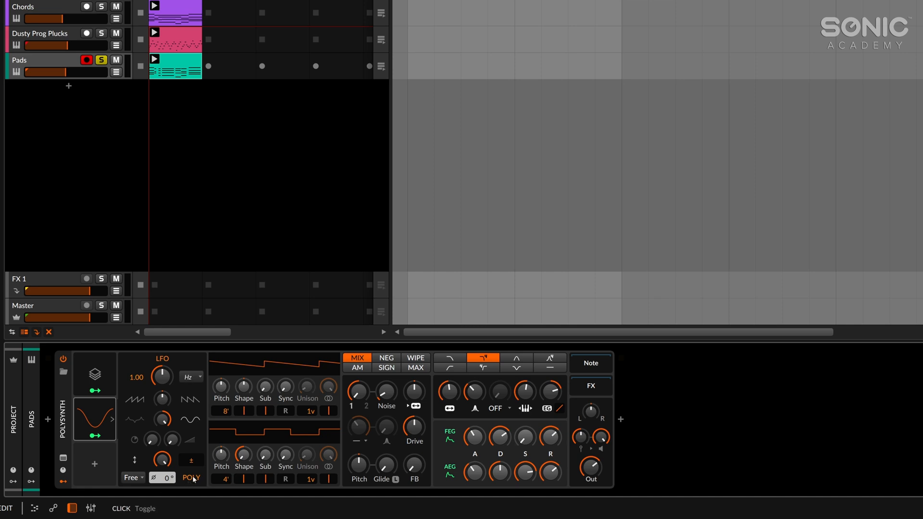
mouse_move(266, 456)
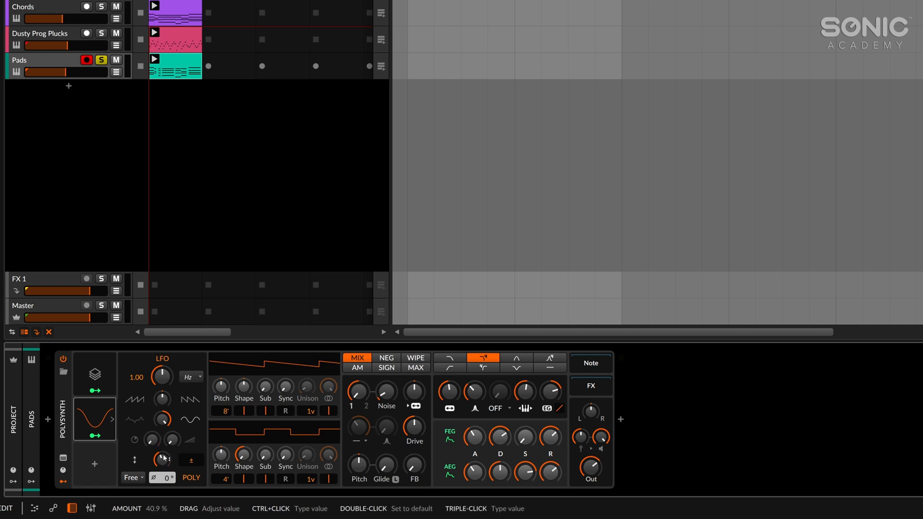
Step: Raise the LFO's per-voice spread knob to about 41%
drag(161, 457, 162, 455)
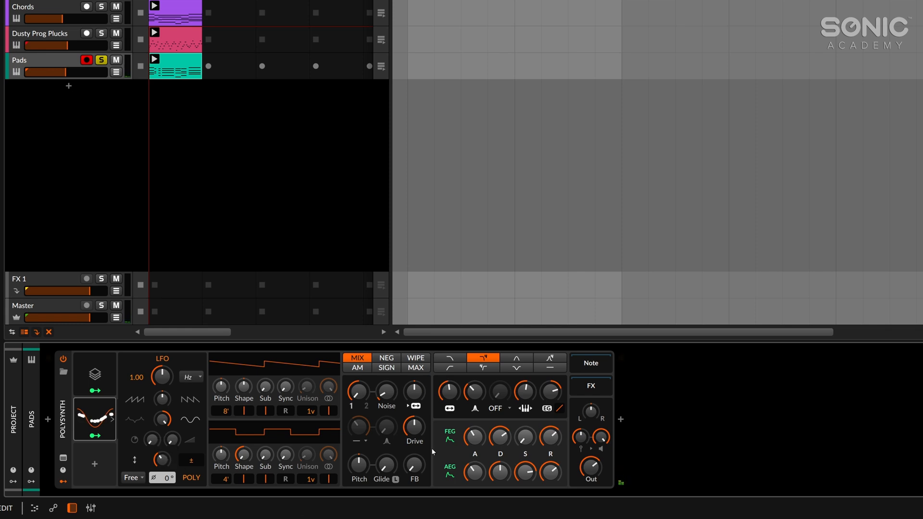
mouse_move(450, 392)
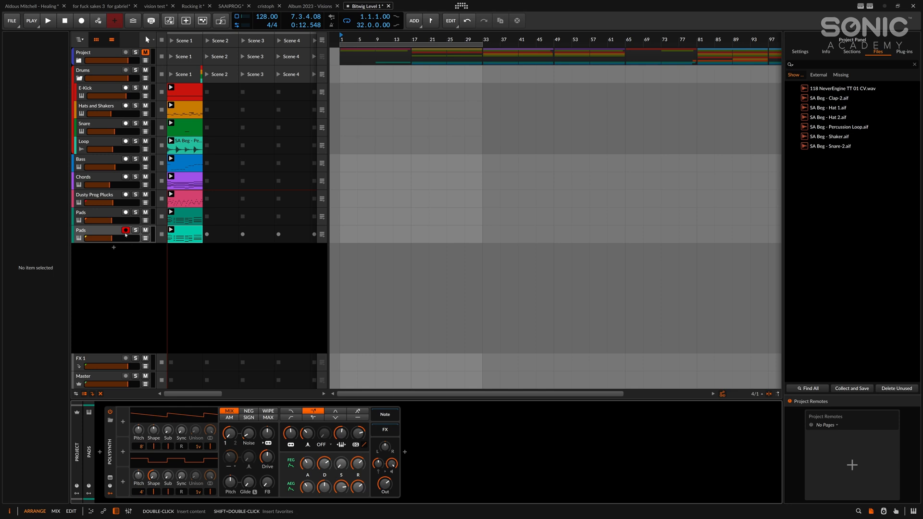
Step: Solo the upper Pads track, play and stop its clip, then select the lower Pads track
click(48, 21)
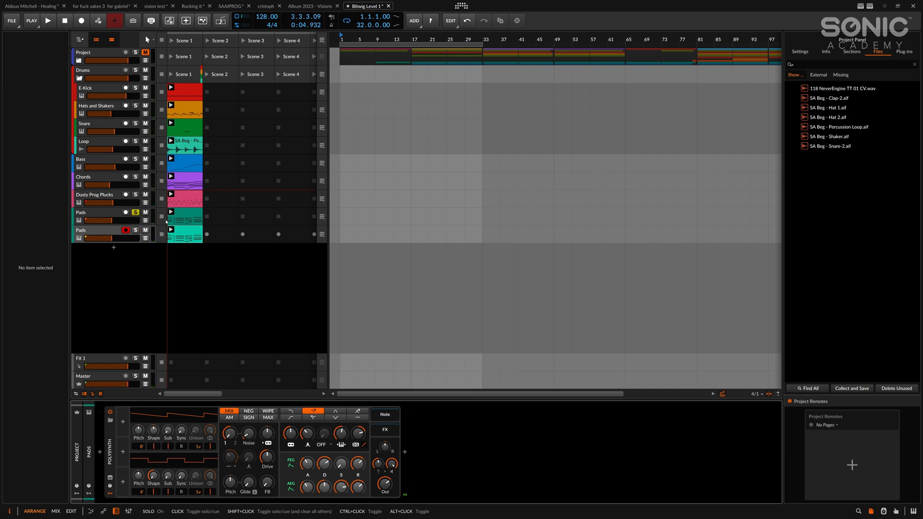
click(47, 21)
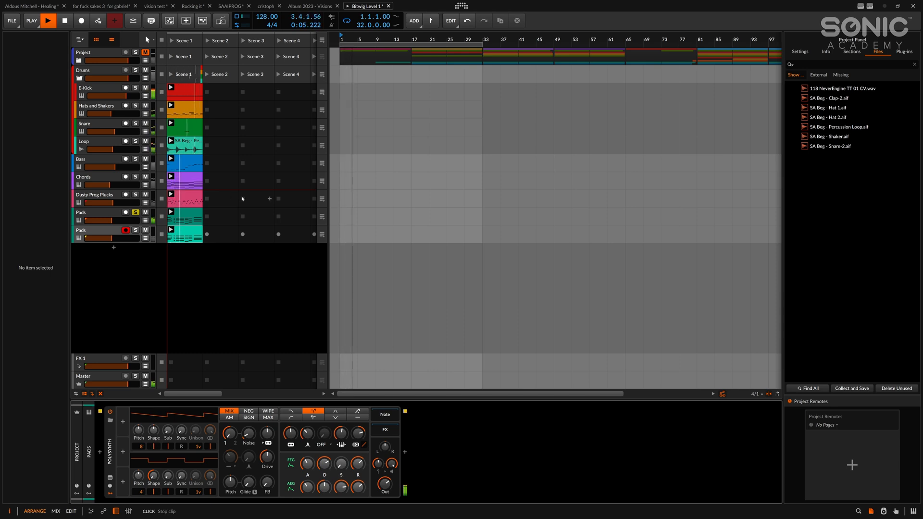
click(47, 21)
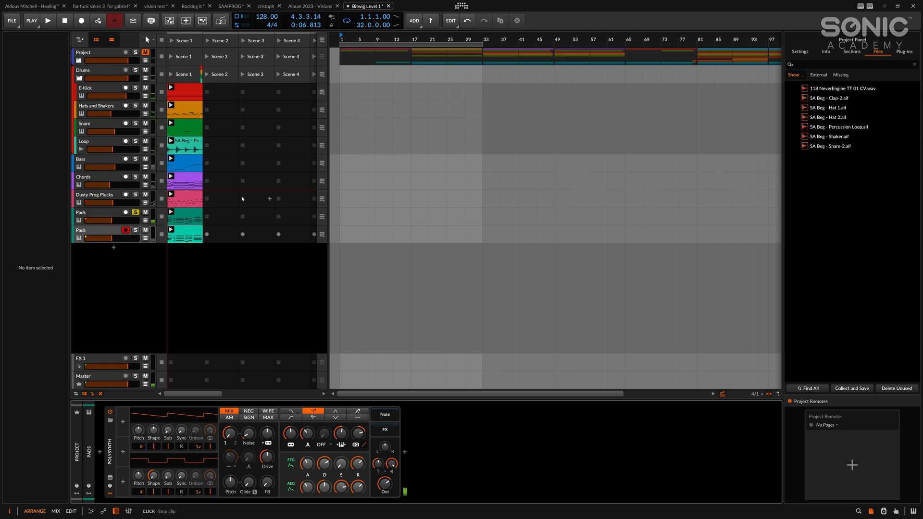
click(92, 231)
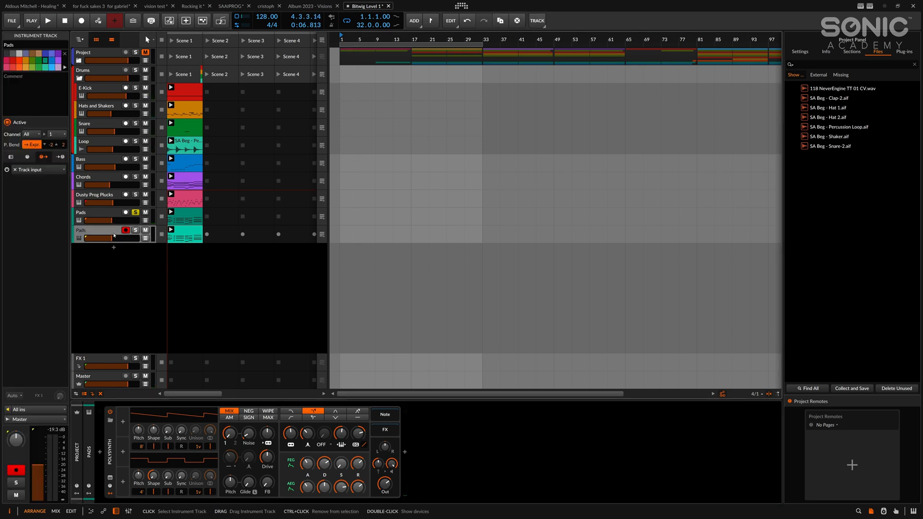